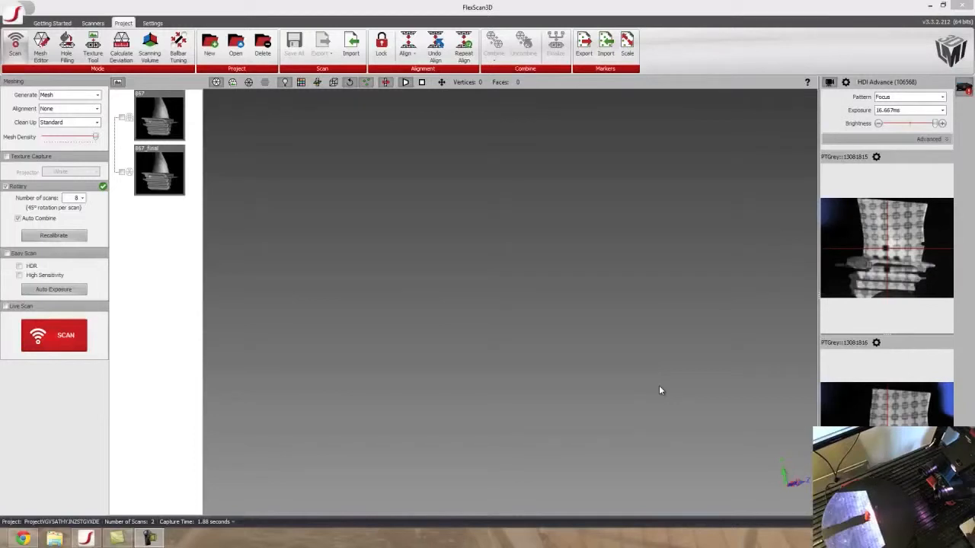
pyautogui.moveTo(649, 411)
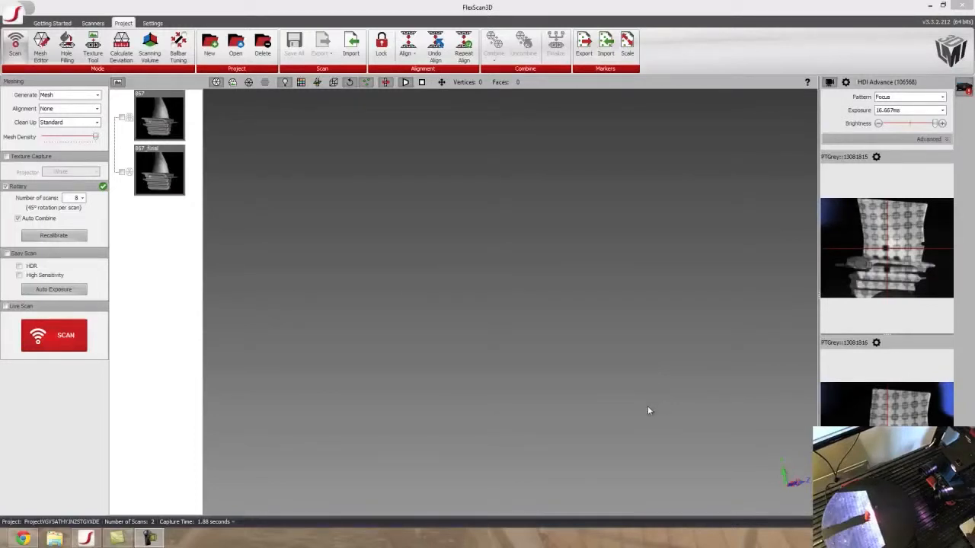
# Capture the remaining rotary scans 880 through 884 at 45° stage positions, reaching ten scans
pyautogui.click(53, 335)
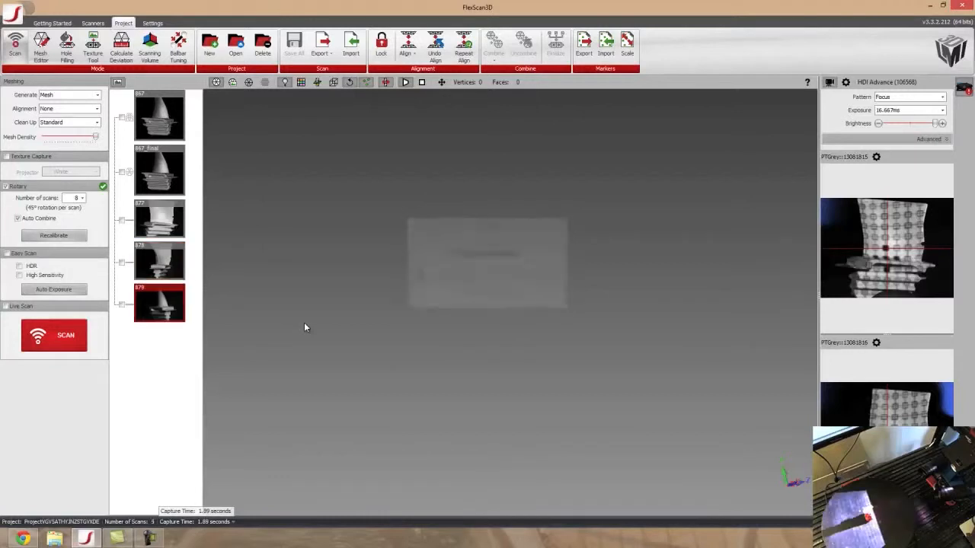
pyautogui.click(53, 335)
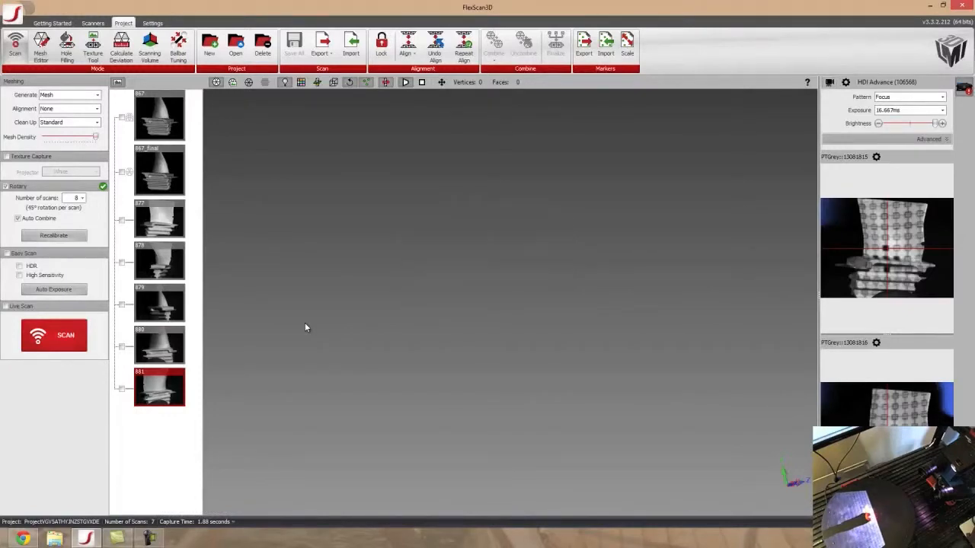
pyautogui.click(53, 335)
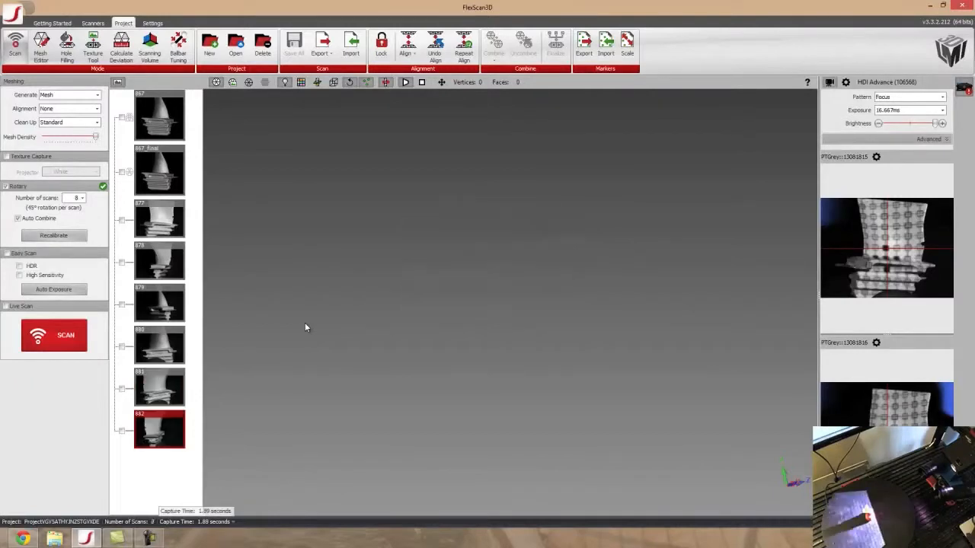
pyautogui.click(54, 335)
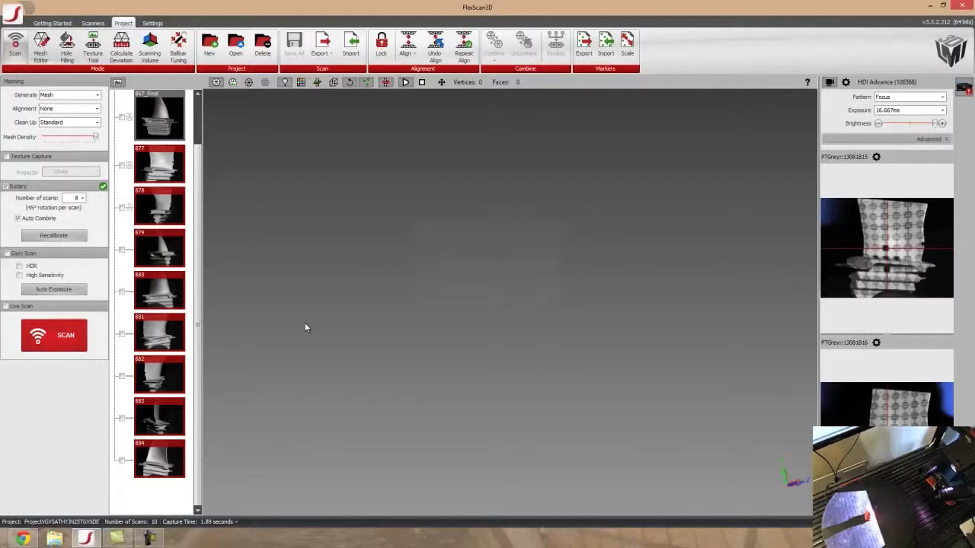
pyautogui.click(53, 335)
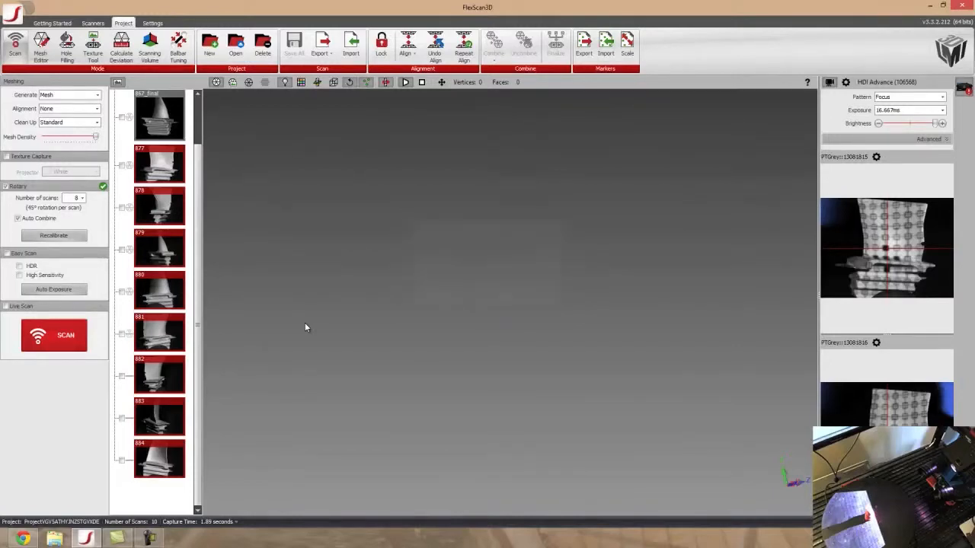
# Run Auto Combine to merge the eight rotary captures into scan 885, about three million vertices
pyautogui.click(54, 335)
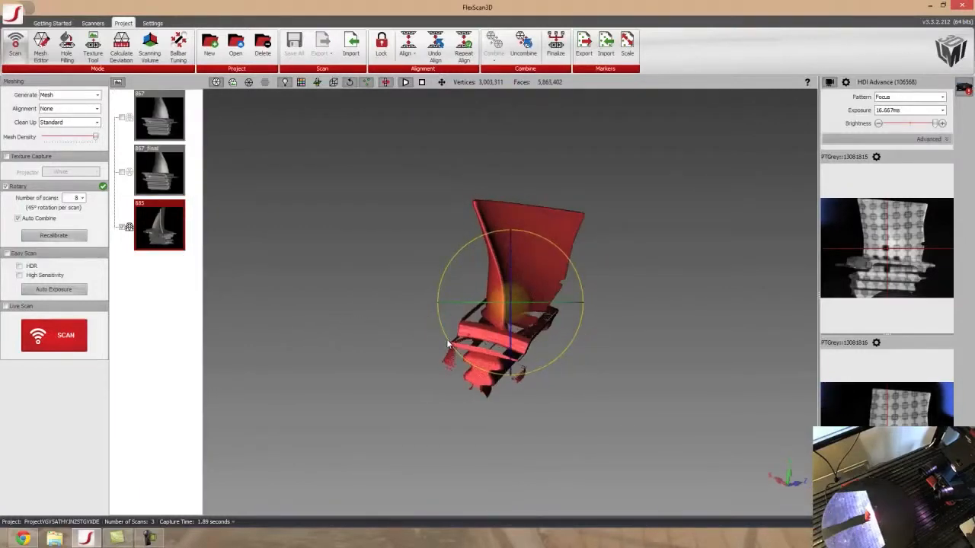
# Orbit combined scan 885 upright to inspect the blade surface, platform and serrated root
pyautogui.moveTo(449, 345); pyautogui.dragTo(394, 320)
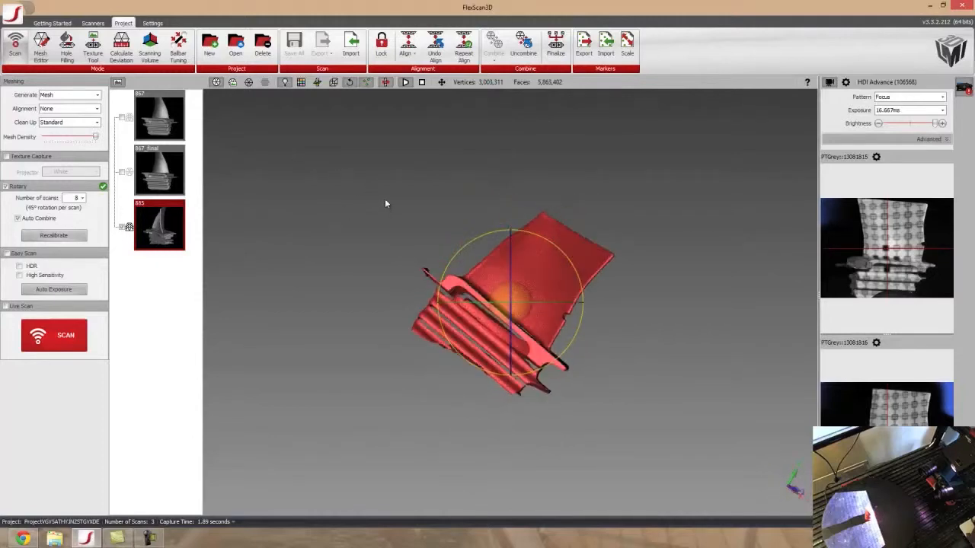
pyautogui.moveTo(386, 203); pyautogui.dragTo(521, 391)
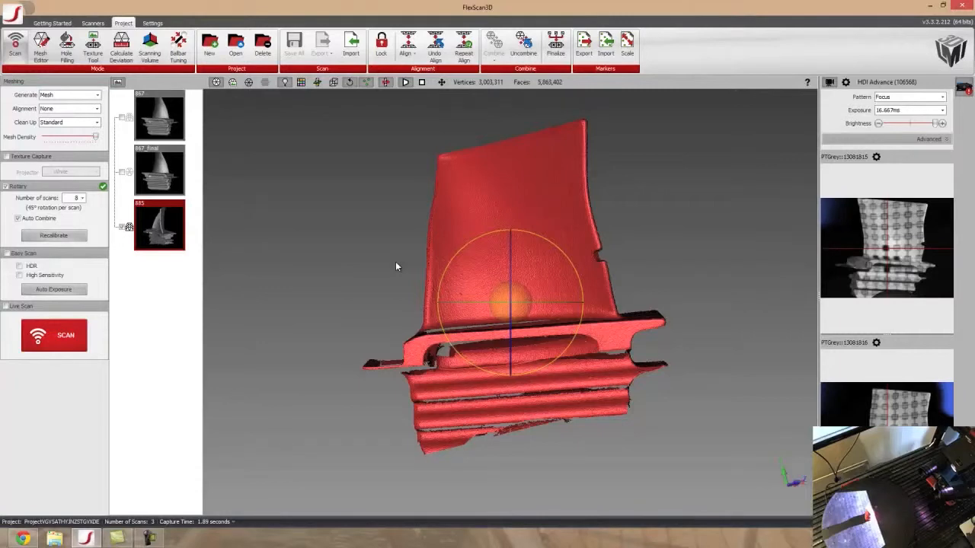
pyautogui.moveTo(390, 266)
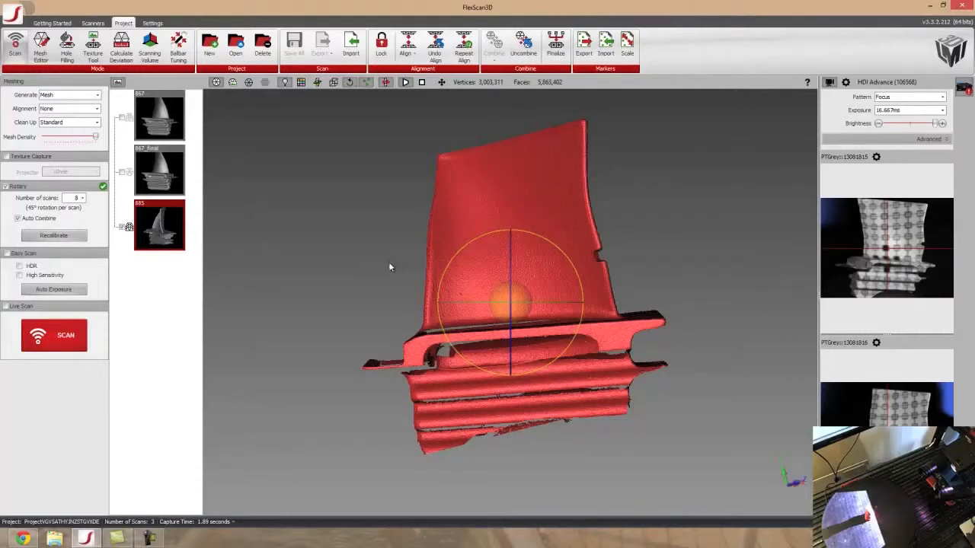